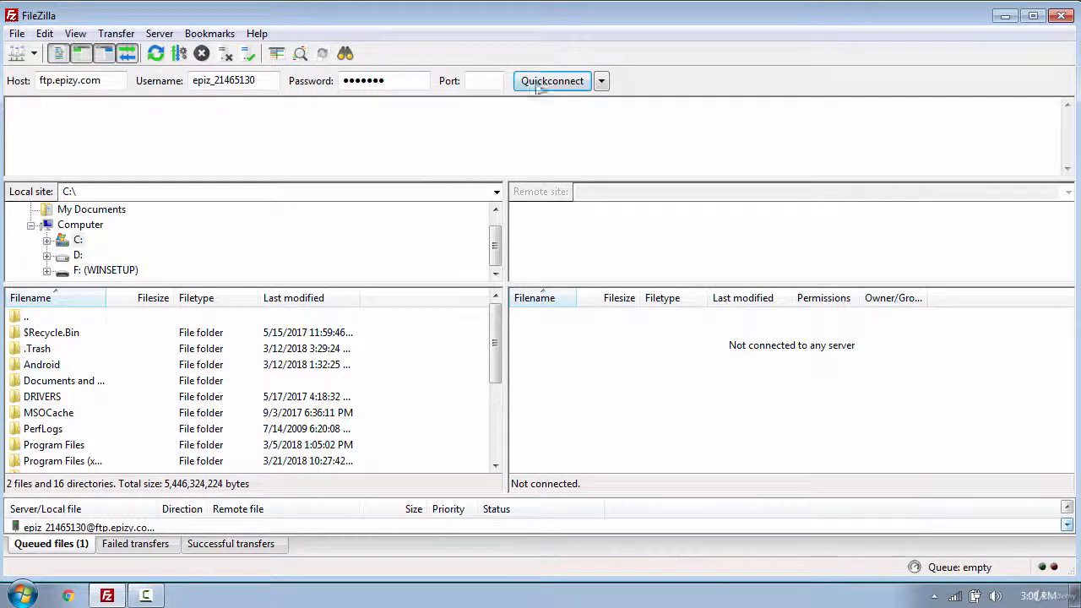
Quickconnect to the FTP host and open the remote htdocs folder with the WordPress files.
{"action": "left_click", "coordinate": [551, 80]}
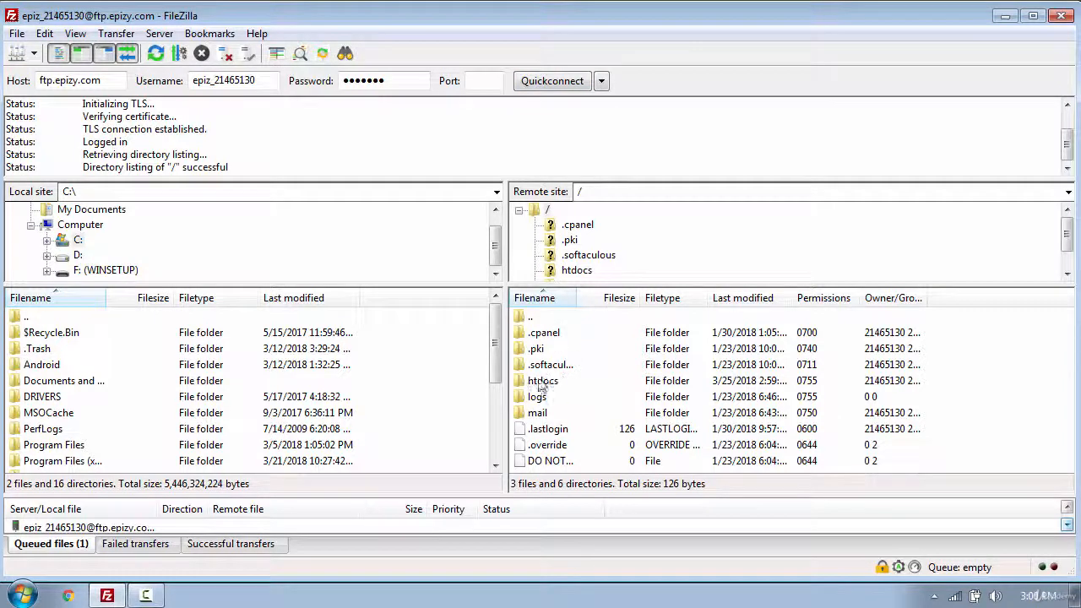
{"action": "left_click", "coordinate": [542, 380]}
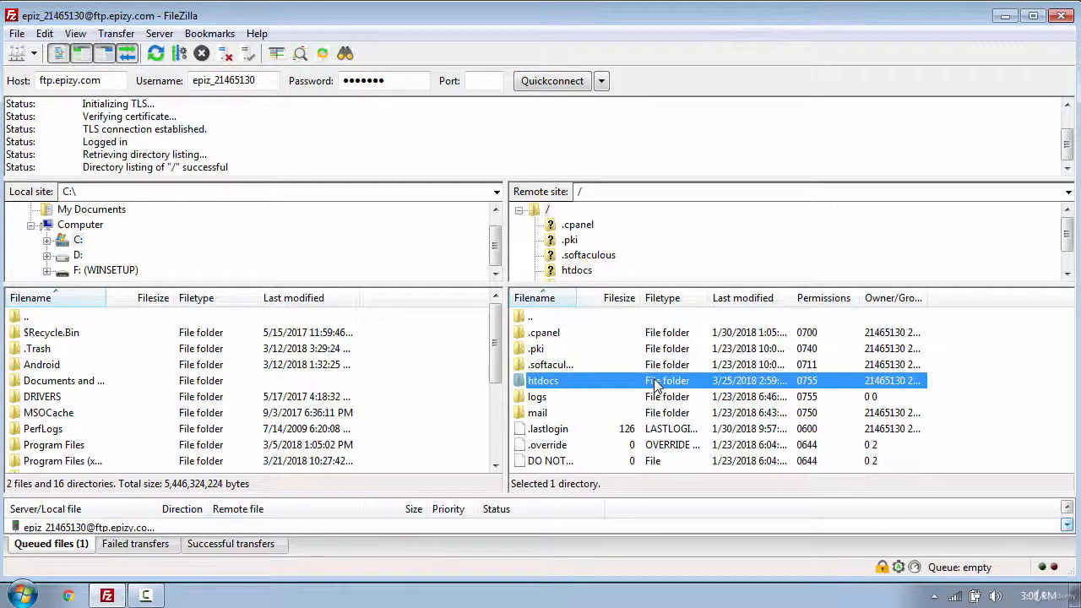
{"action": "double_click", "coordinate": [543, 380]}
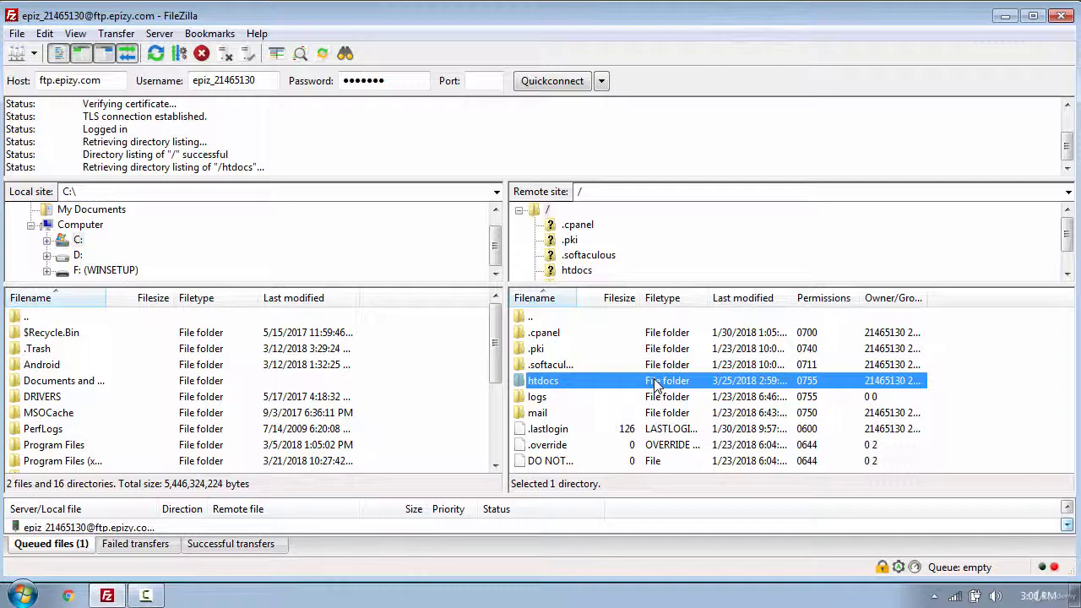
{"action": "double_click", "coordinate": [543, 380]}
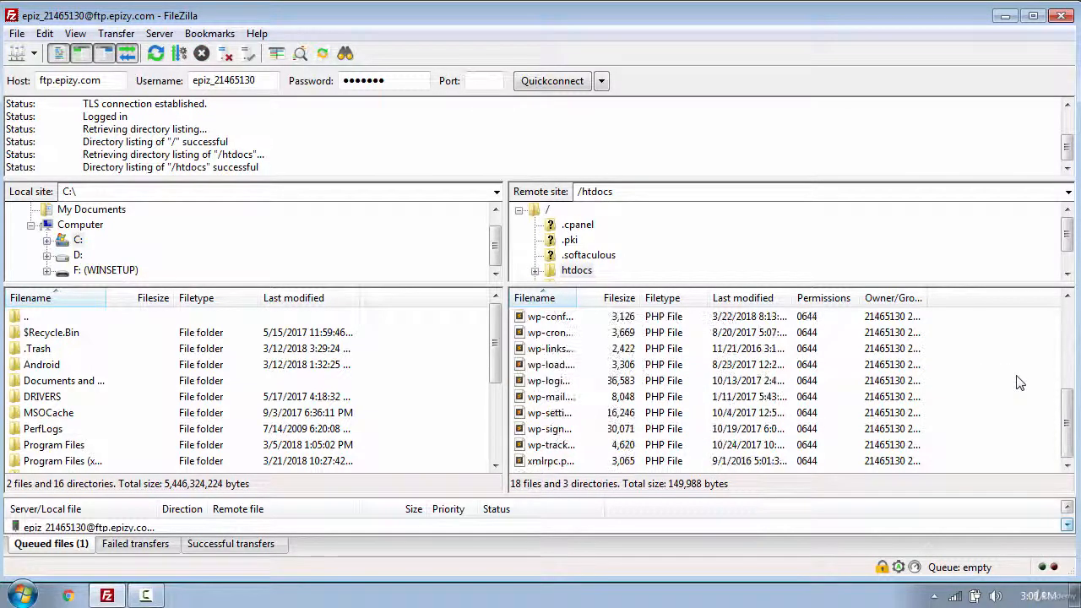
{"action": "scroll", "scroll_direction": "up", "scroll_amount": 3}
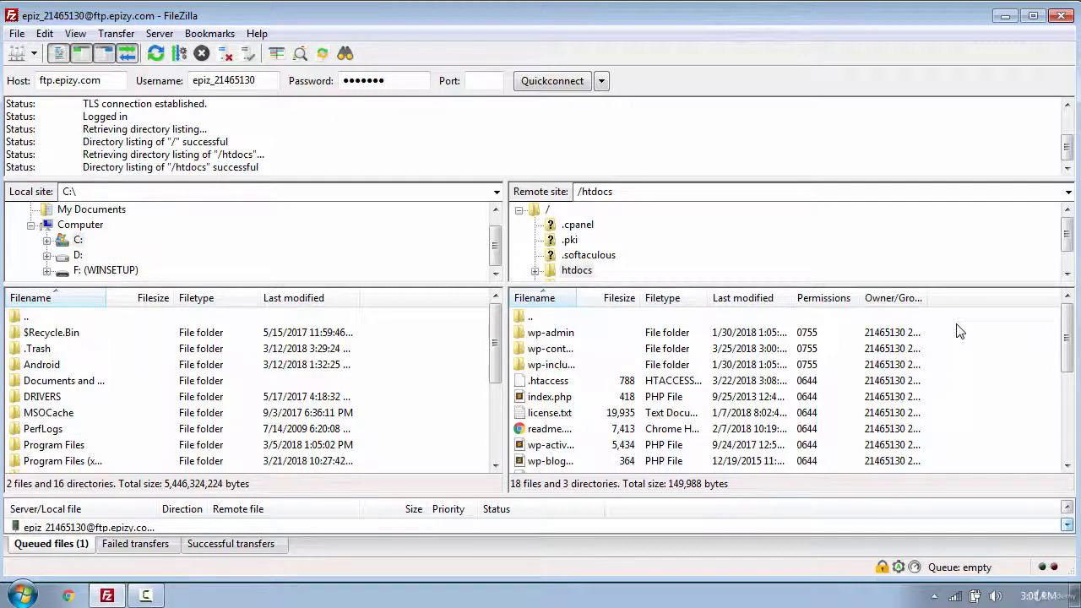
Create a directory named 'protect' inside htdocs on the server.
{"action": "right_click", "coordinate": [878, 397]}
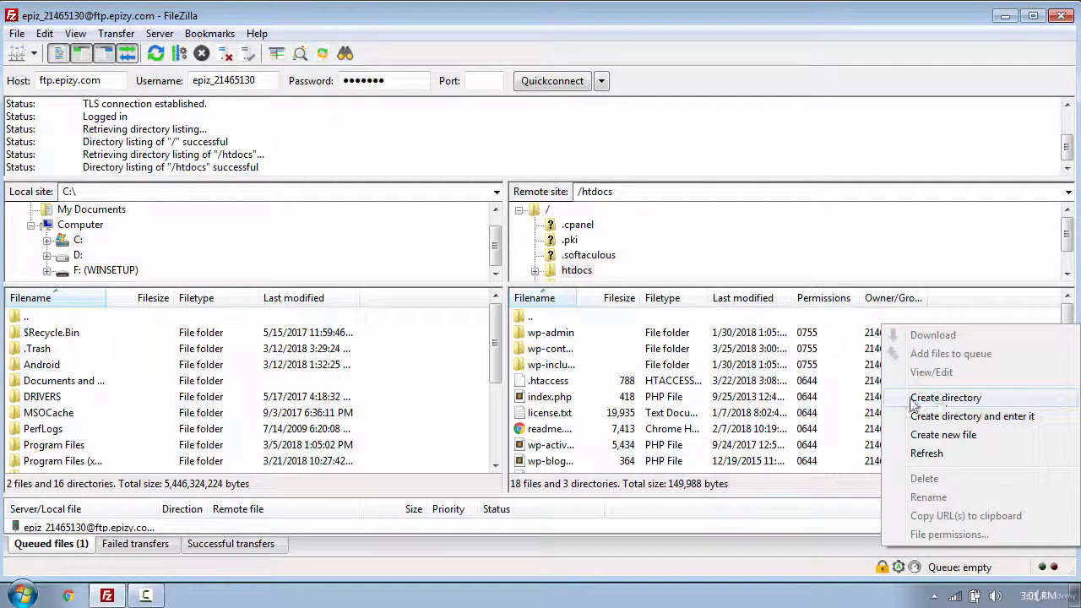
{"action": "left_click", "coordinate": [944, 397]}
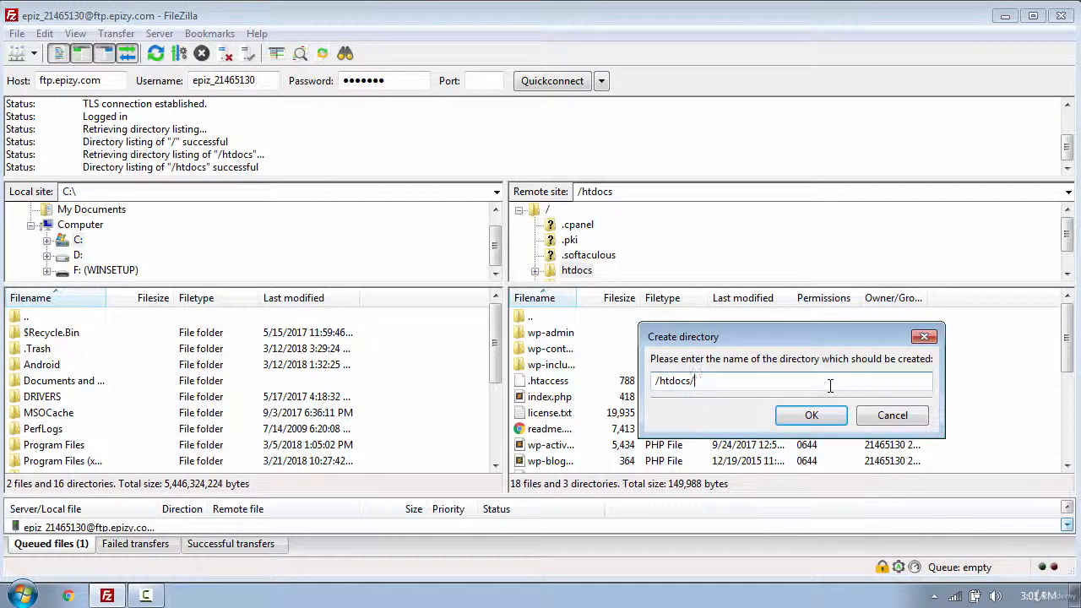
{"action": "type", "text": "protect"}
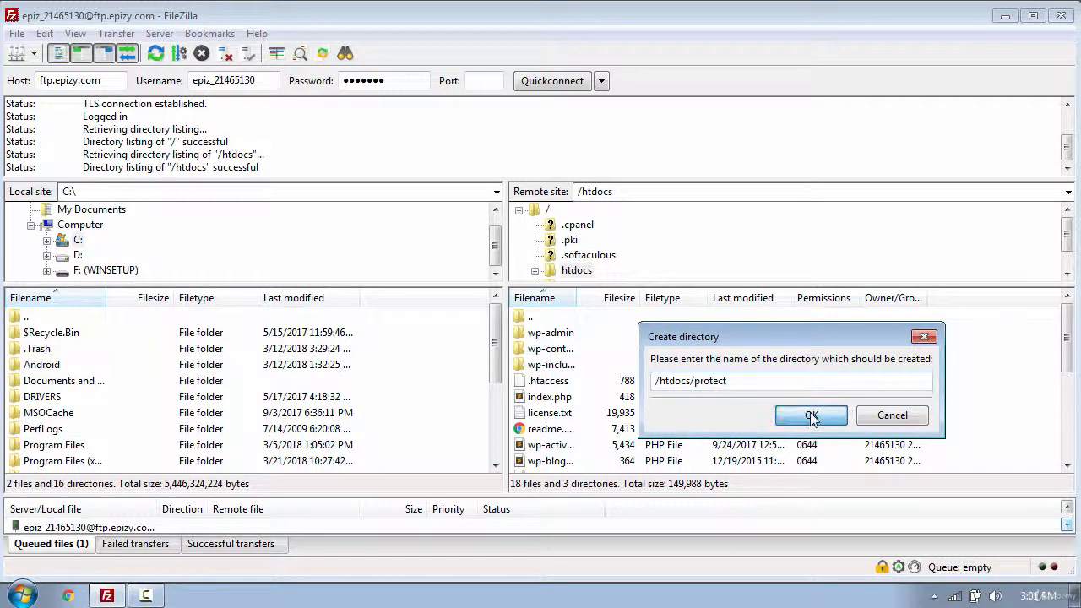
{"action": "left_click", "coordinate": [811, 415]}
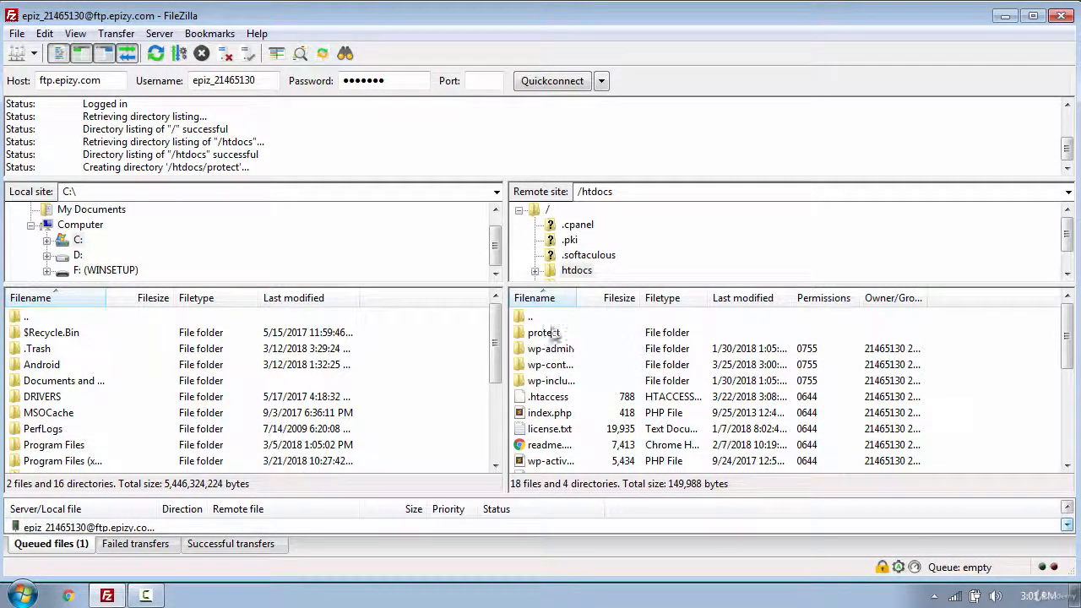
Inside the protect folder, create empty files '.htaccess' and 'abc'.
{"action": "double_click", "coordinate": [544, 332]}
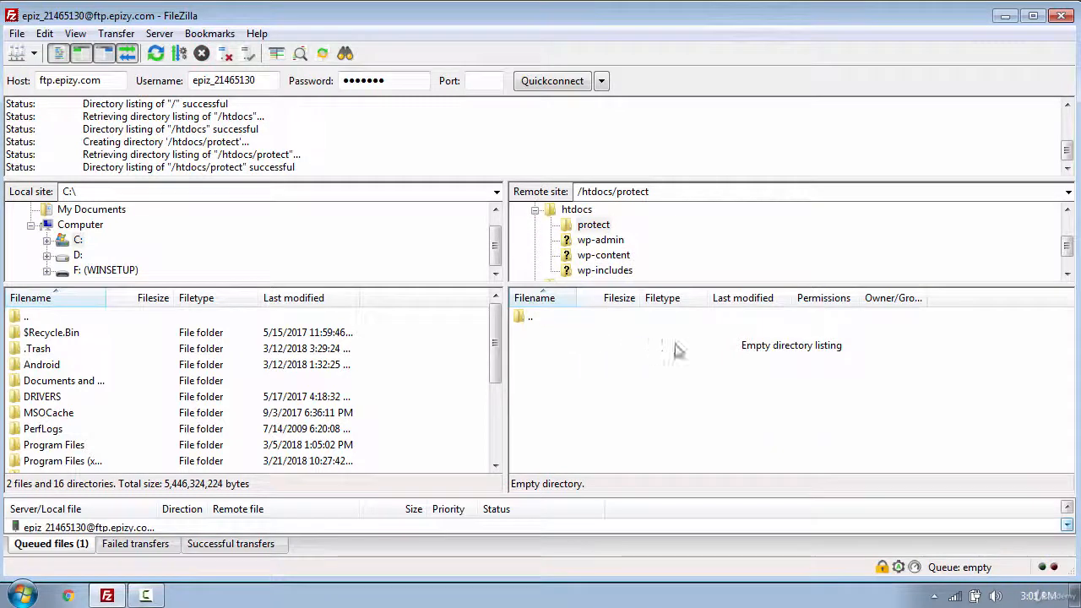
{"action": "mouse_move", "coordinate": [564, 373]}
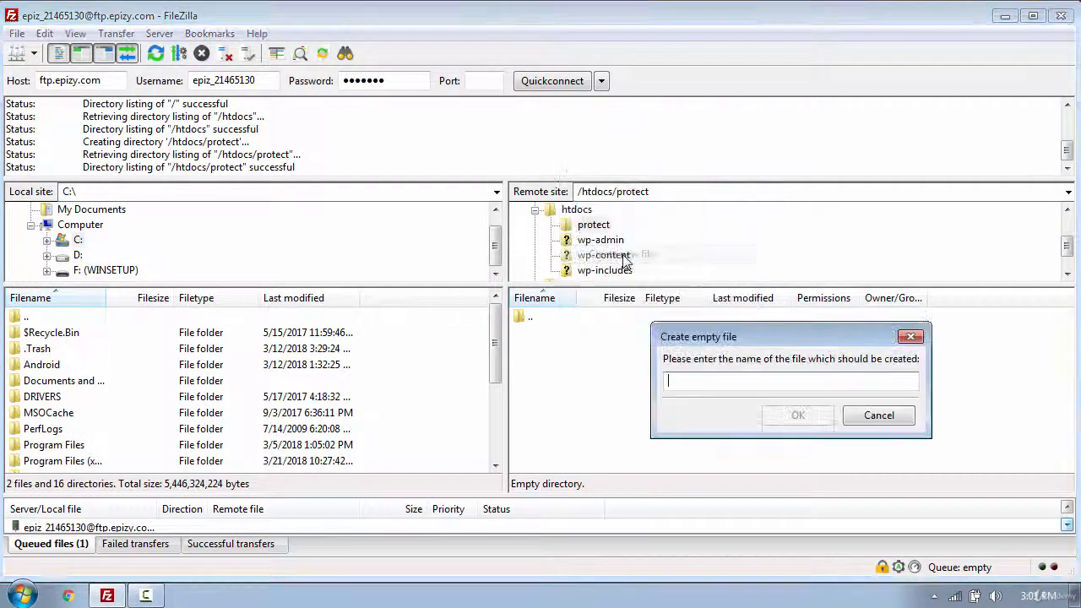
{"action": "type", "text": ".htacce"}
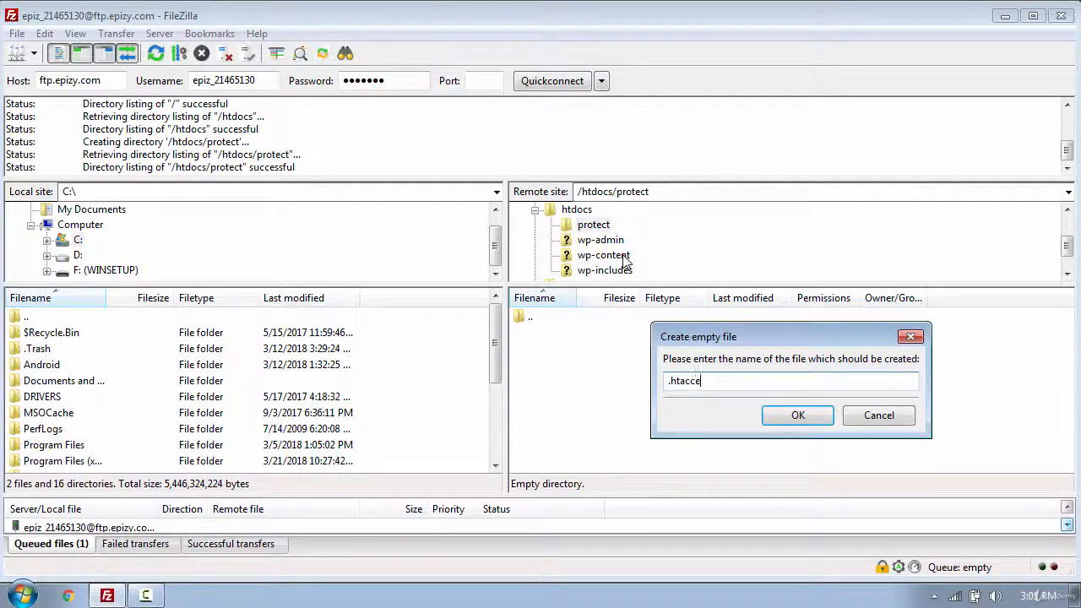
{"action": "type", "text": "ss"}
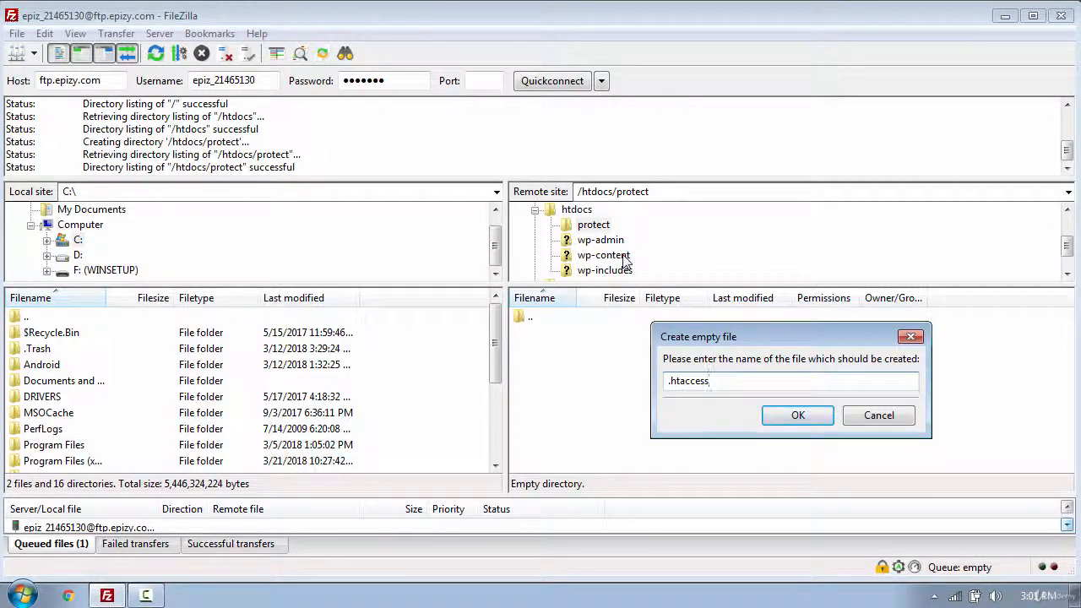
{"action": "mouse_move", "coordinate": [798, 415]}
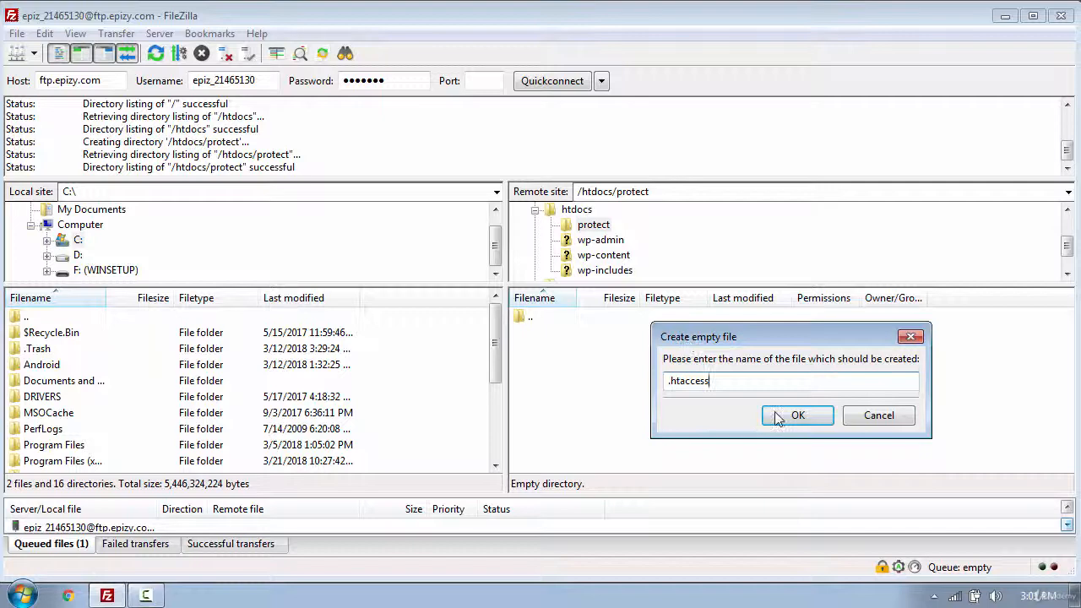
{"action": "left_click", "coordinate": [797, 415]}
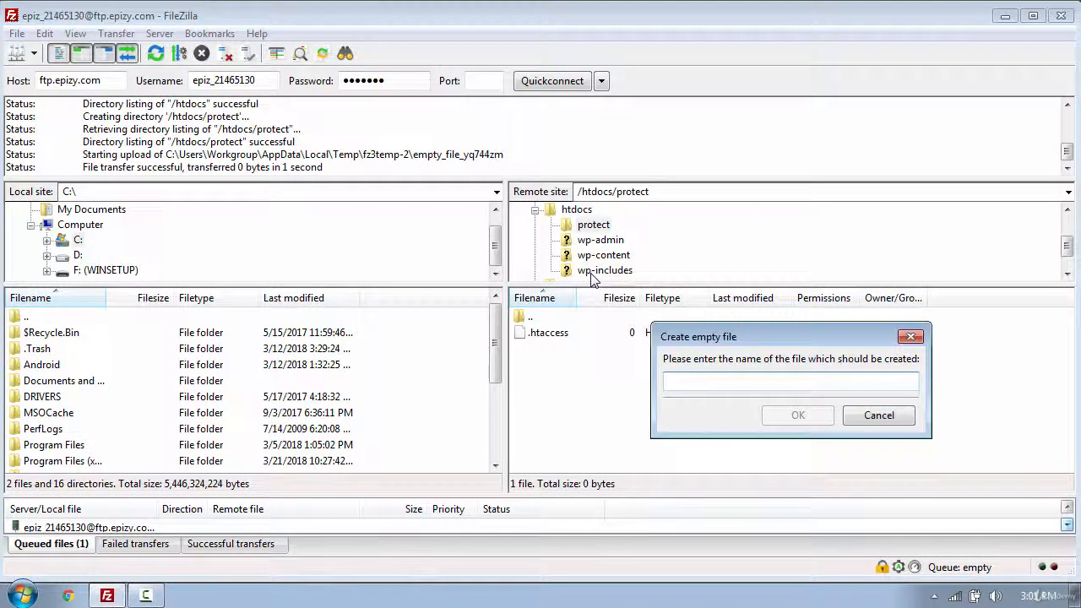
{"action": "left_click", "coordinate": [797, 414]}
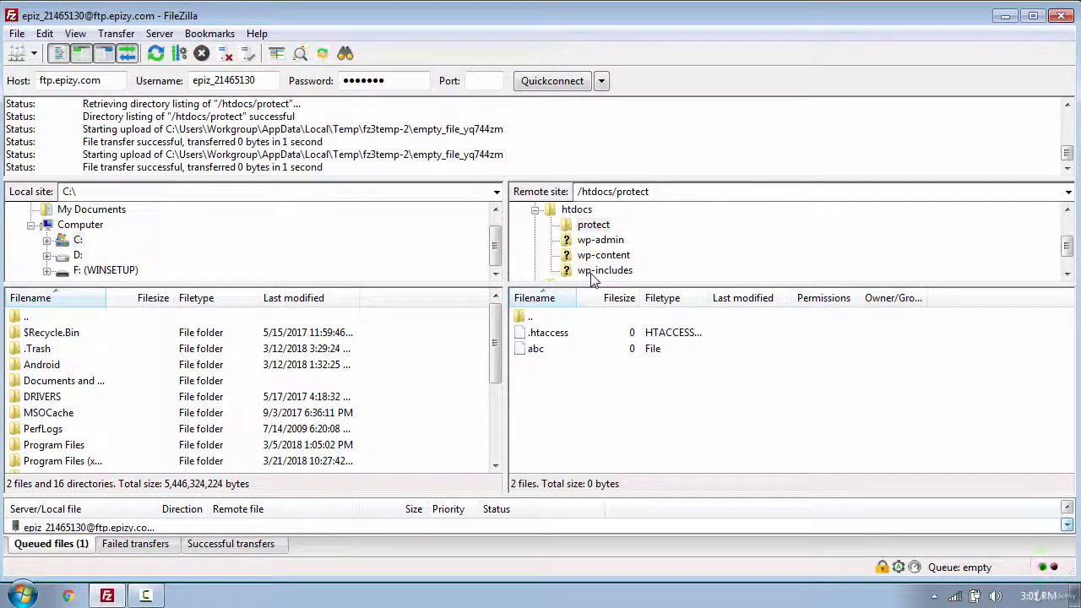
{"action": "left_click", "coordinate": [536, 349]}
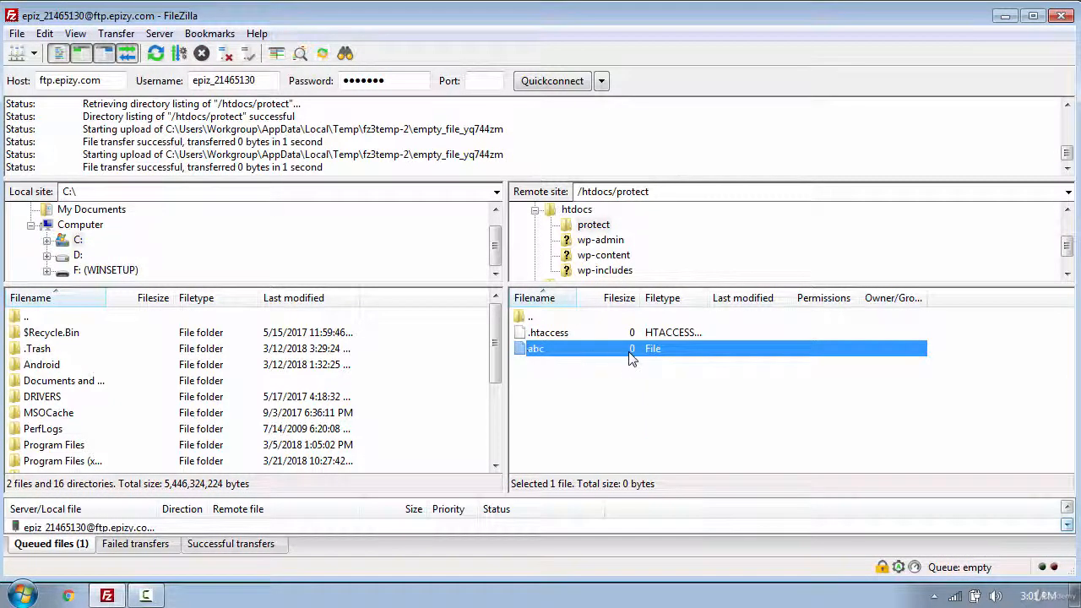
{"action": "mouse_move", "coordinate": [667, 359]}
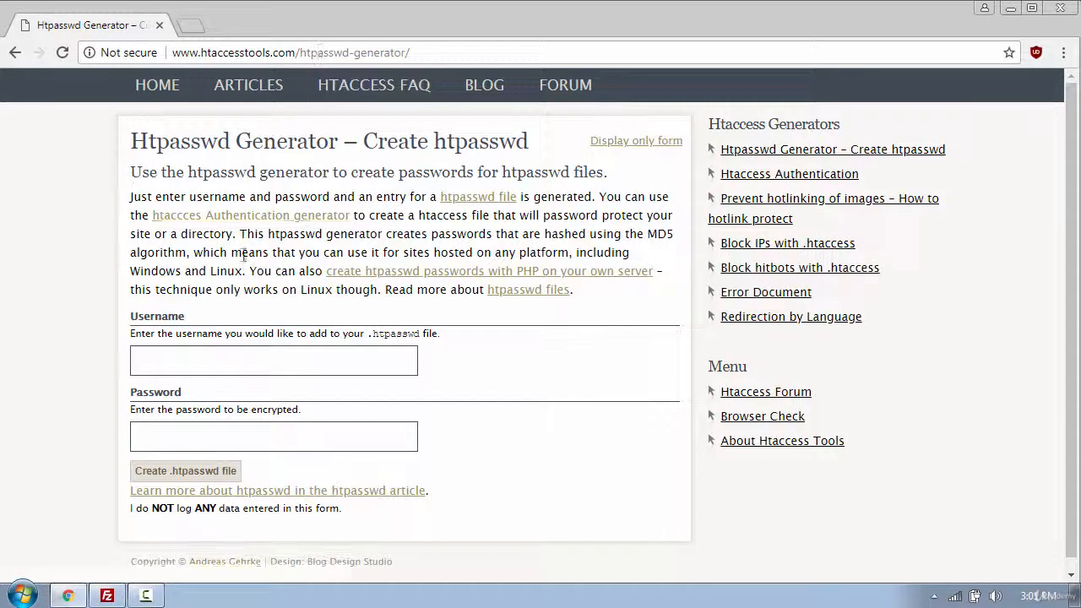
Generate an htpasswd entry for user john and copy it.
{"action": "type", "text": "john"}
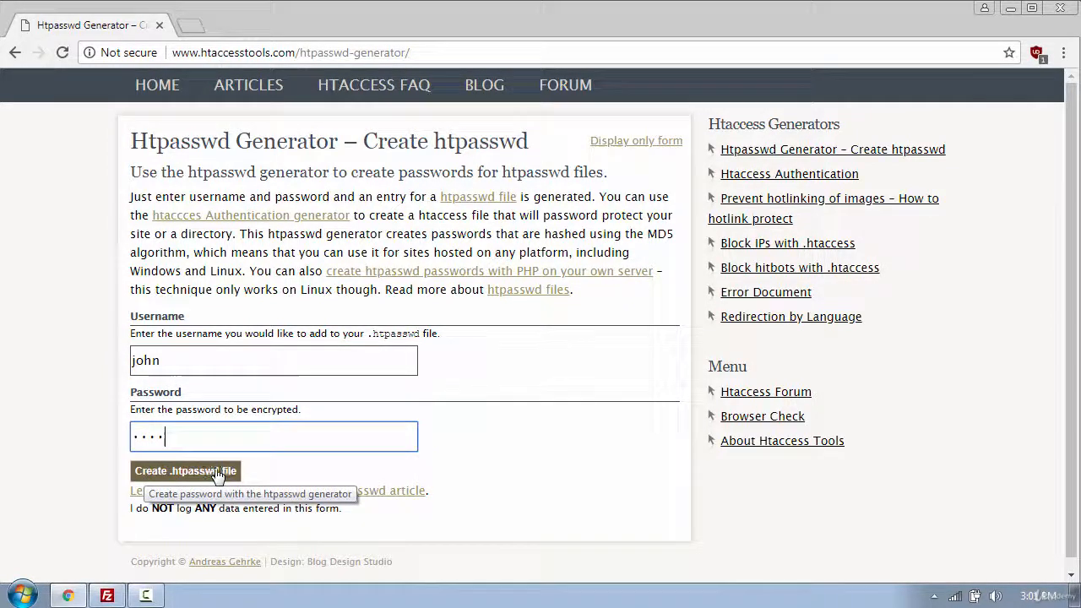
{"action": "left_click", "coordinate": [184, 470]}
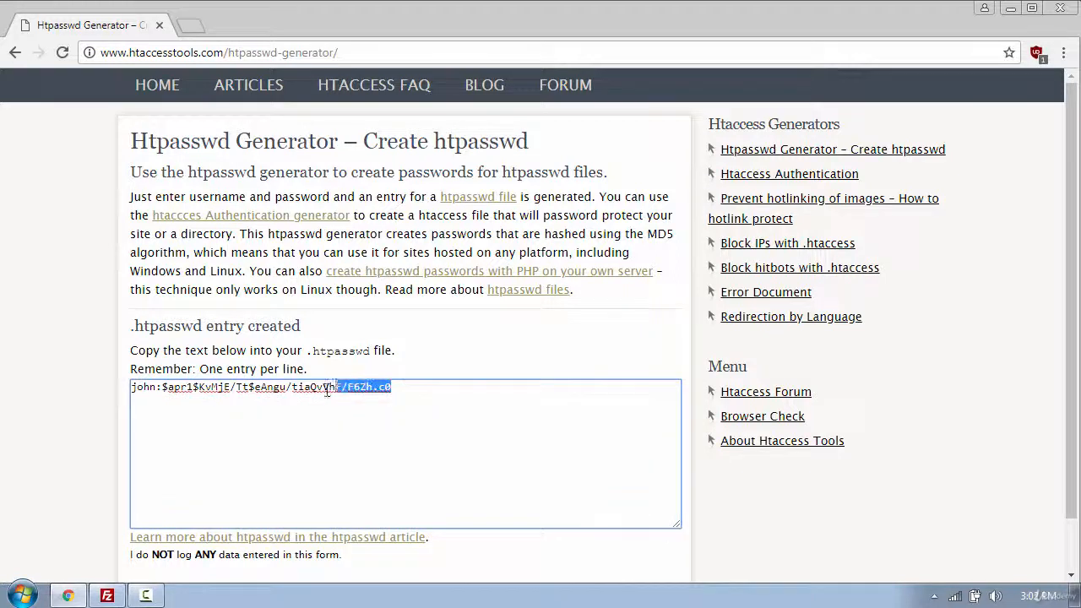
{"action": "right_click", "coordinate": [325, 387]}
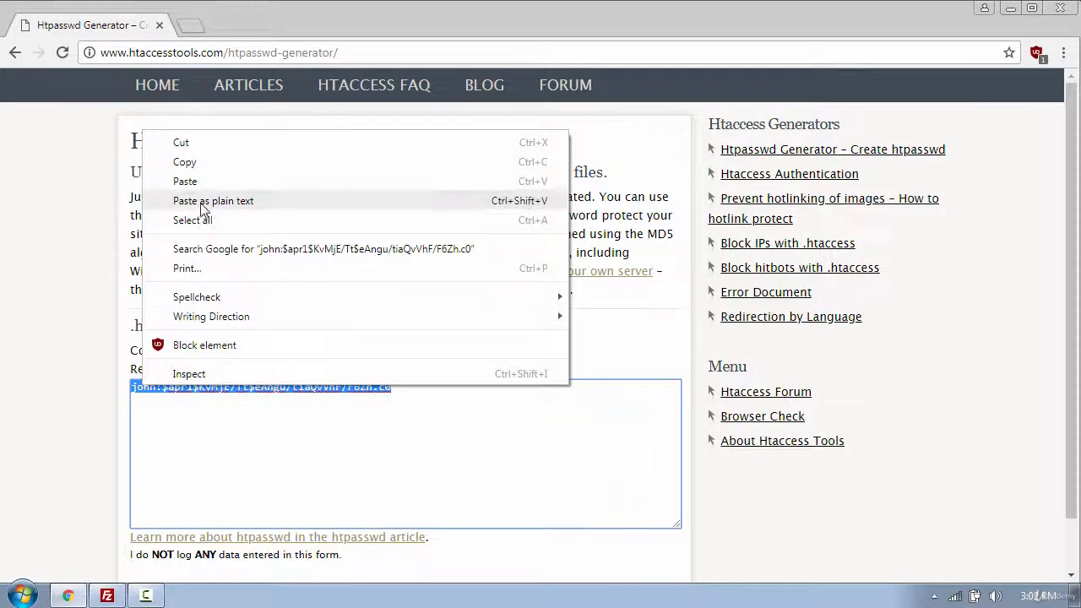
{"action": "left_click", "coordinate": [106, 595]}
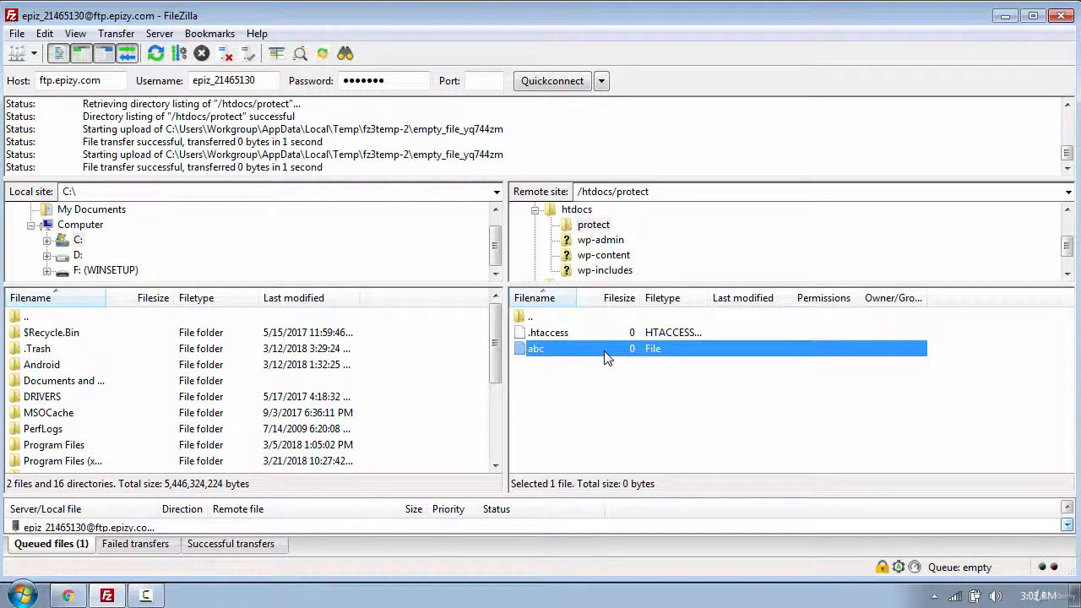
{"action": "right_click", "coordinate": [536, 348]}
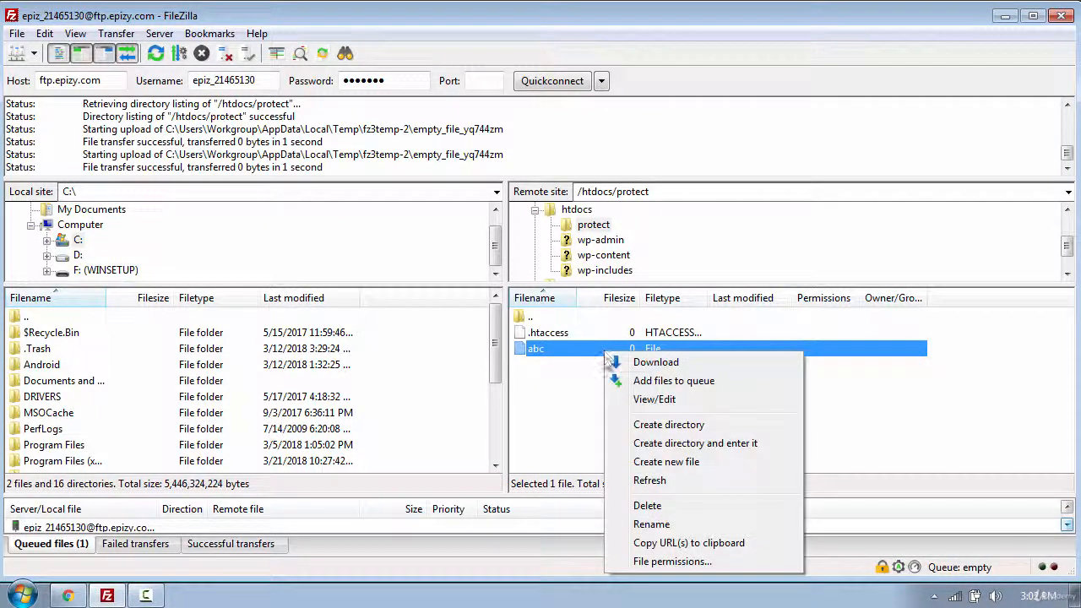
{"action": "left_click", "coordinate": [654, 399]}
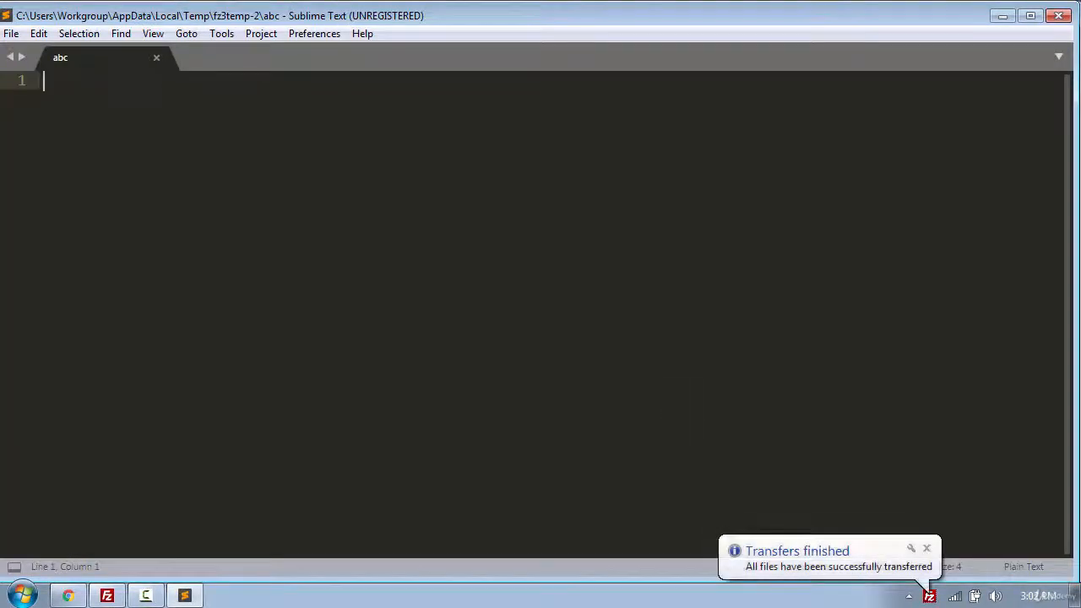
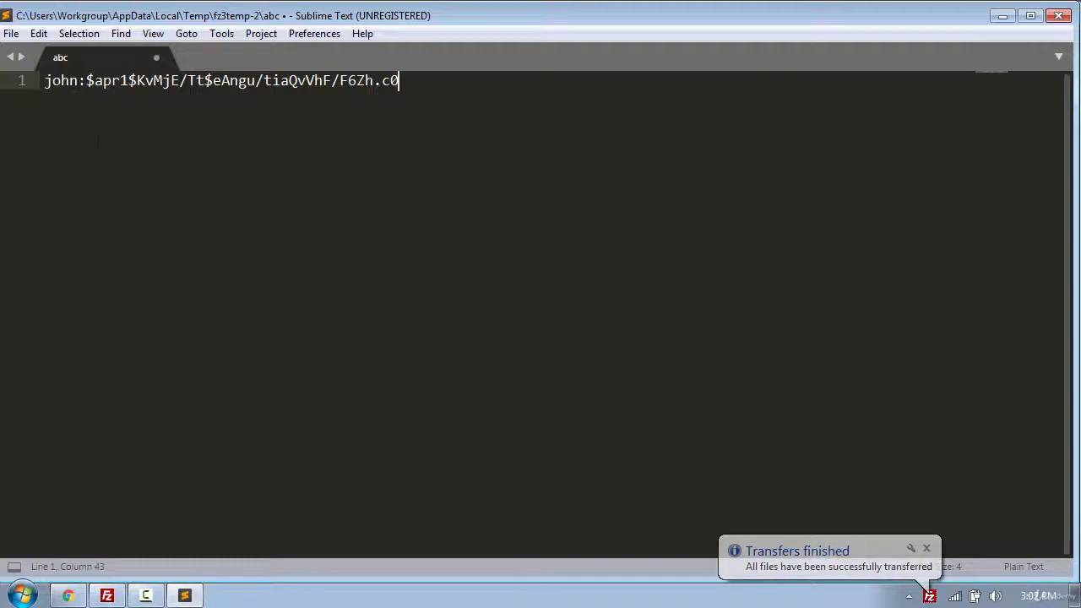
{"action": "left_click", "coordinate": [107, 595]}
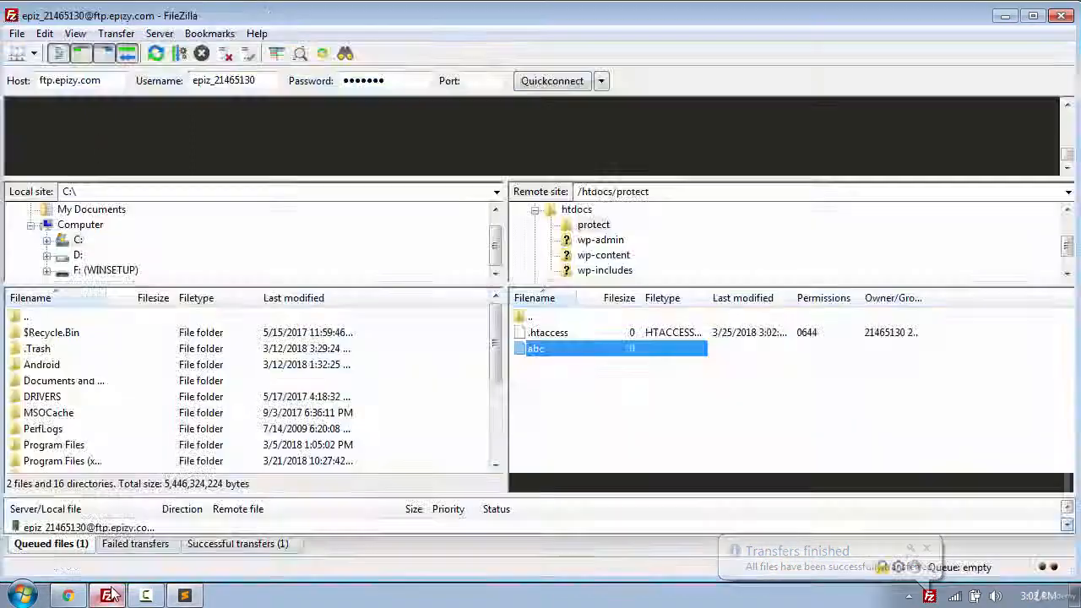
Write Basic auth rules in .htaccess pointing AuthUserFile at abc, then save both files.
{"action": "left_click", "coordinate": [548, 331]}
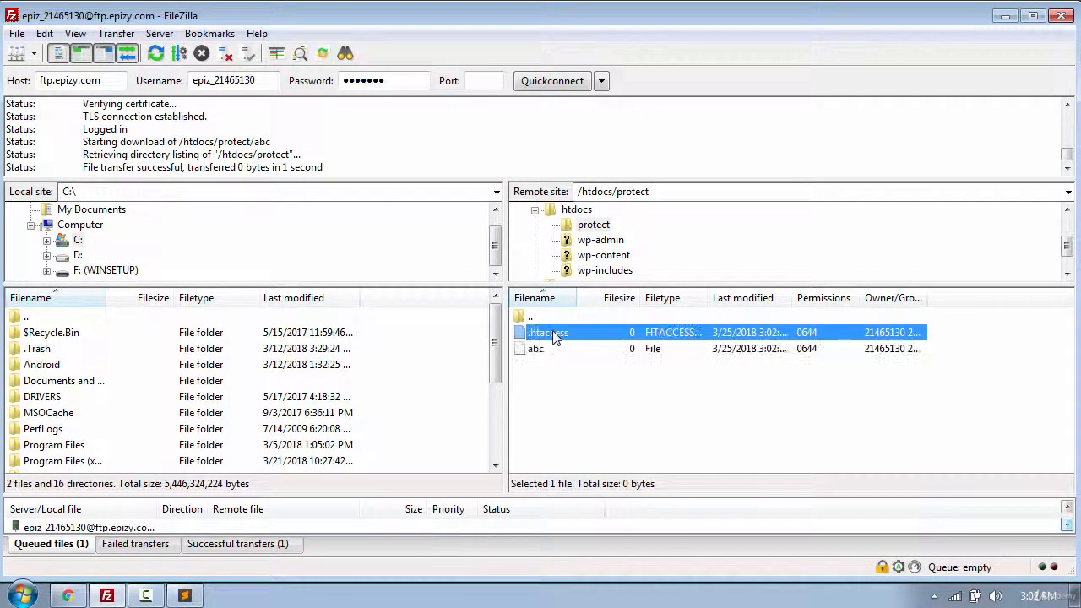
{"action": "double_click", "coordinate": [547, 332]}
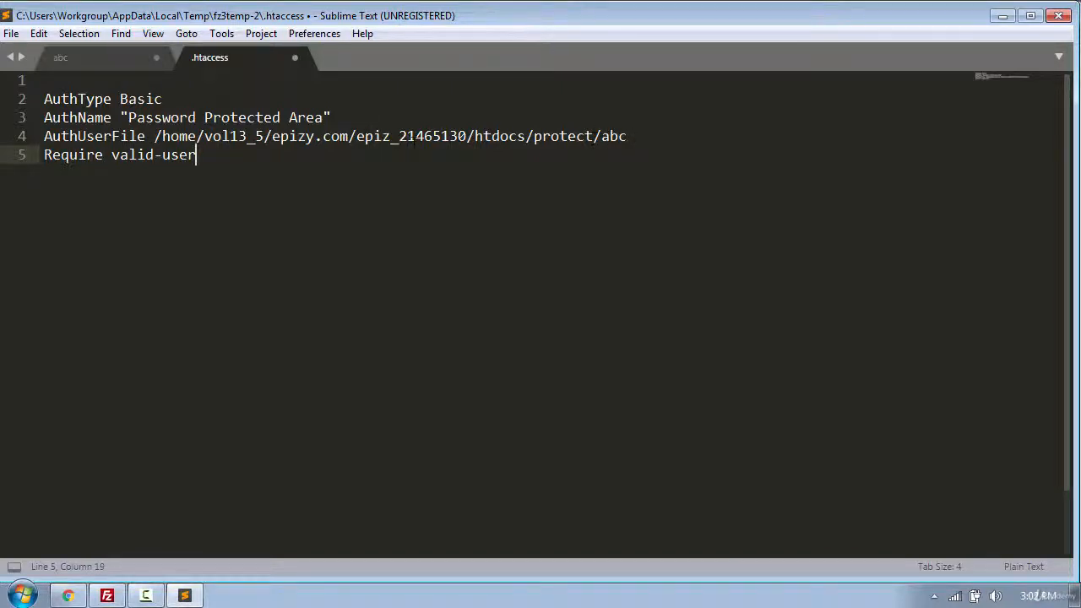
{"action": "double_click", "coordinate": [411, 136]}
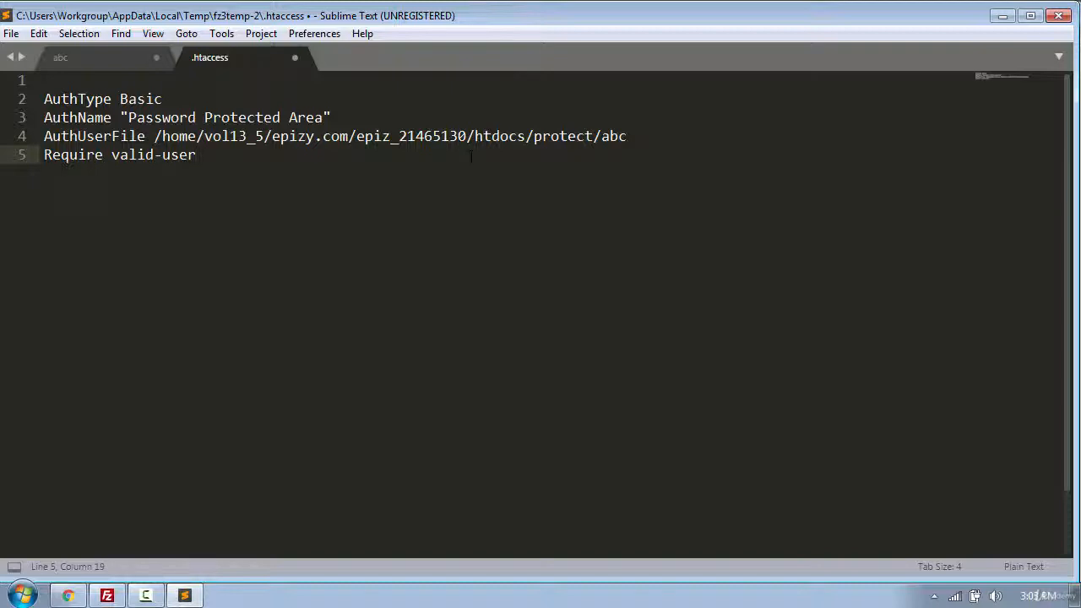
{"action": "key", "text": "ctrl+s"}
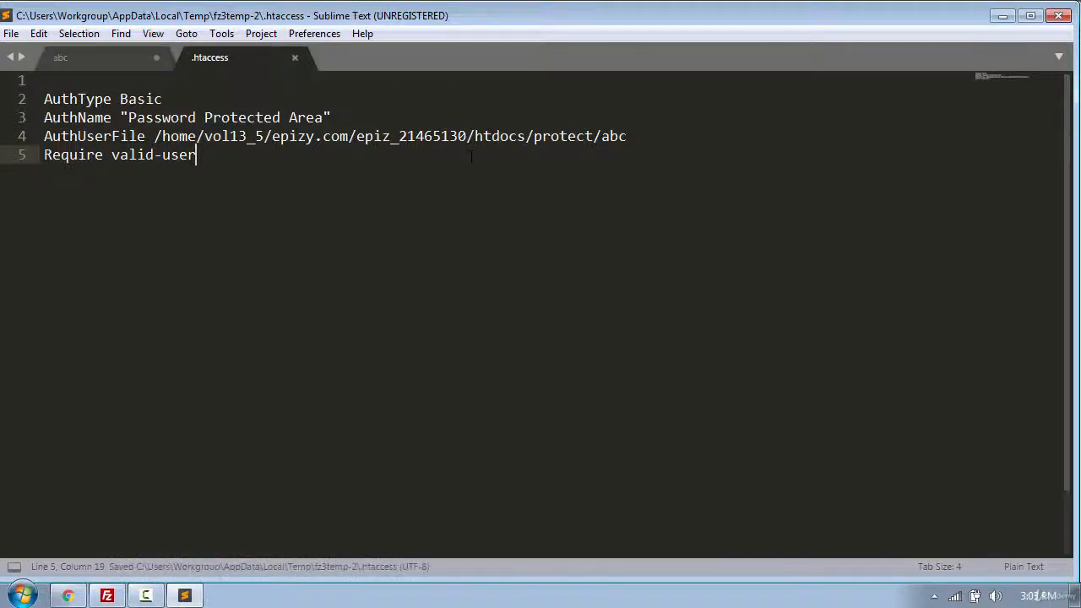
{"action": "left_click", "coordinate": [60, 56]}
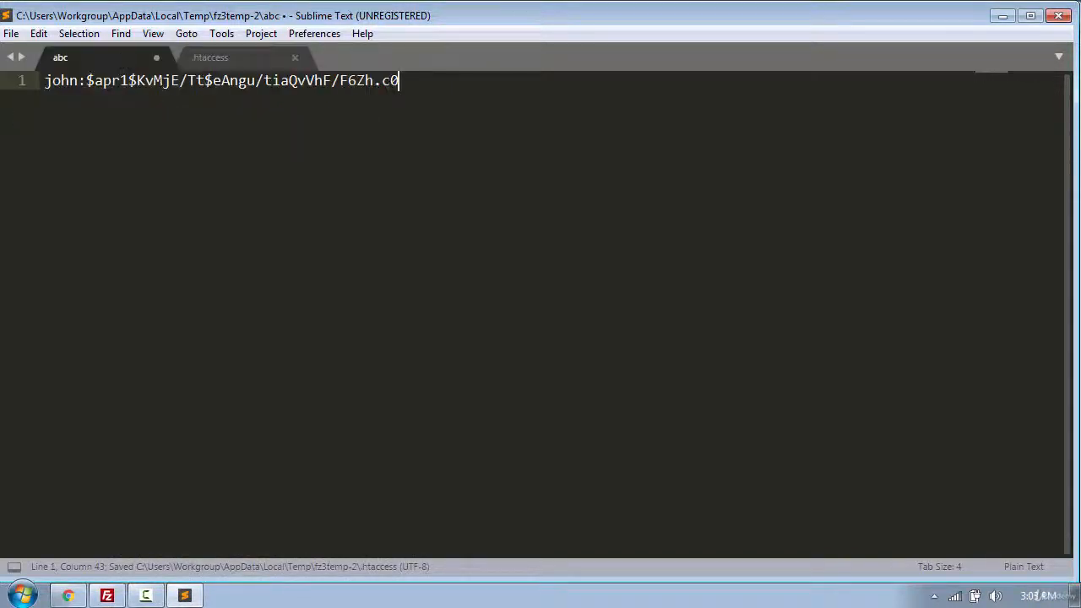
{"action": "key", "text": "ctrl+s"}
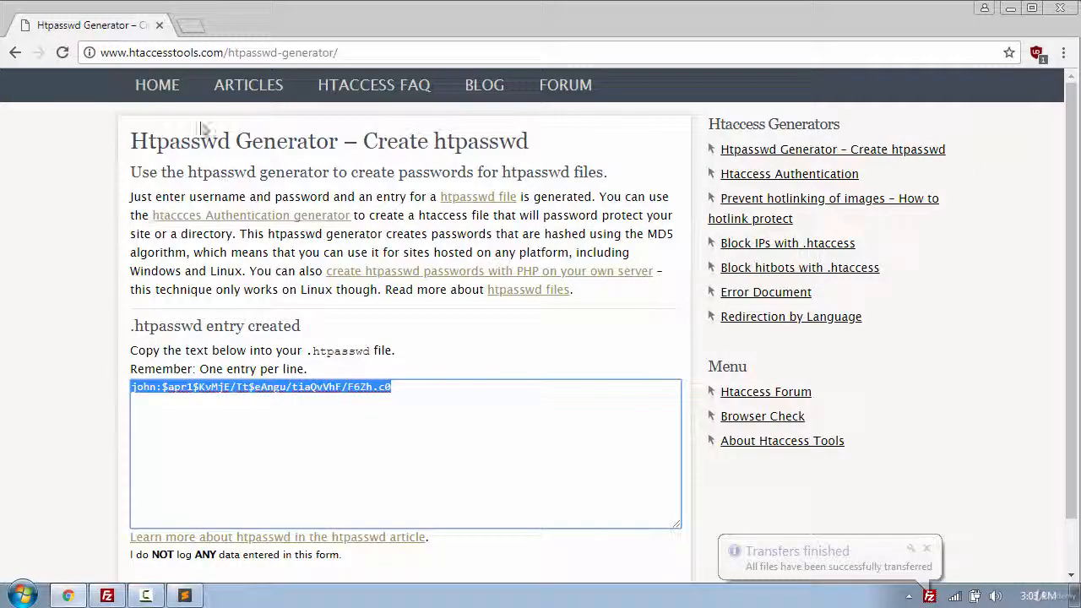
Visit webtestsite.epizy.com/protect and log in as john at the authentication prompt.
{"action": "type", "text": "webtestsite.epizy.com"}
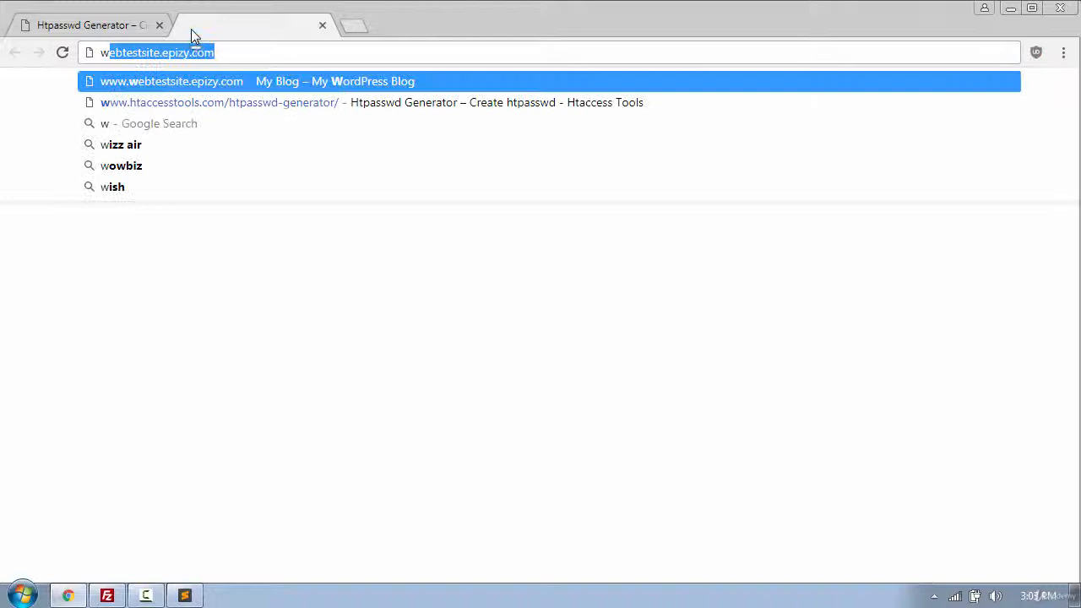
{"action": "type", "text": "/pro"}
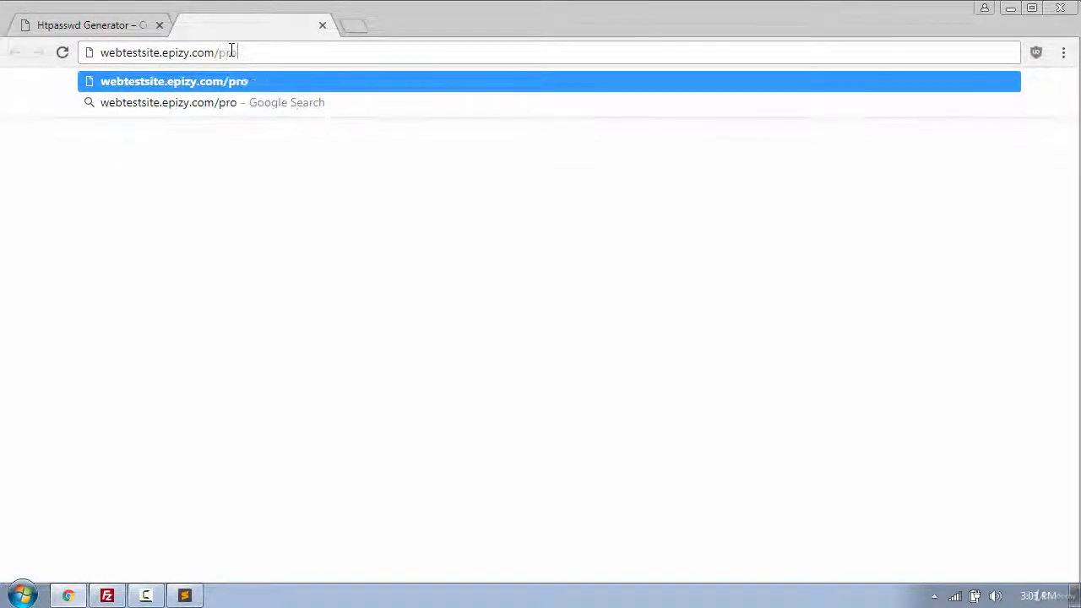
{"action": "type", "text": "tect"}
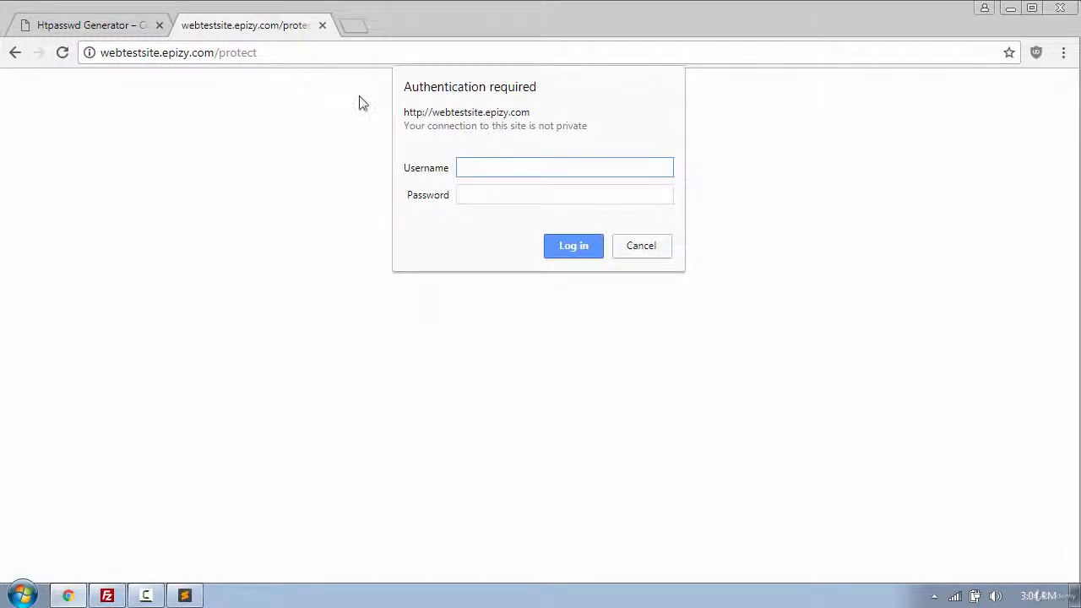
{"action": "left_click", "coordinate": [564, 167]}
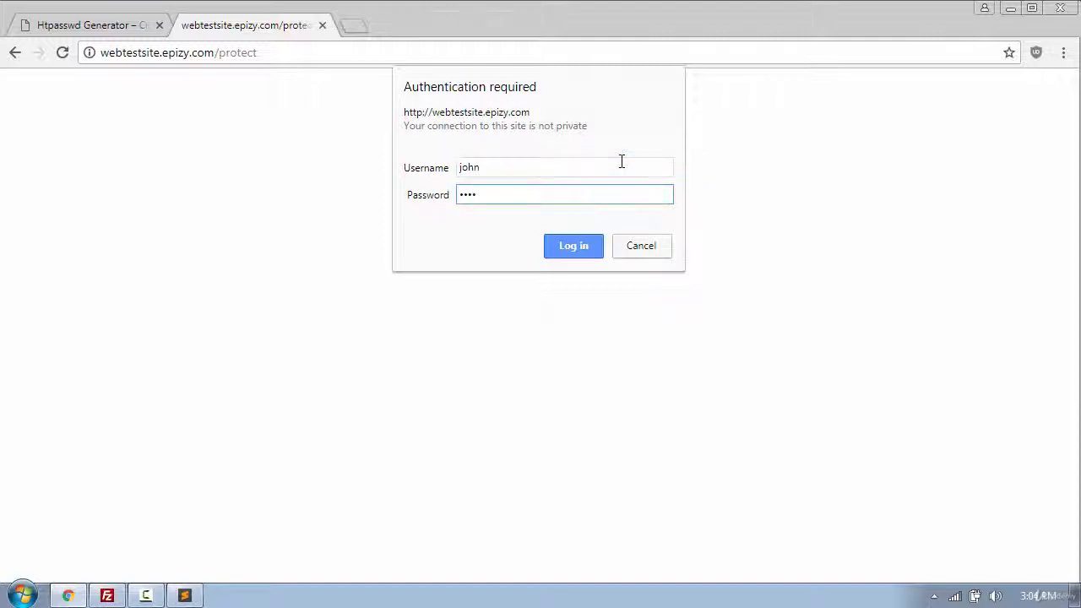
{"action": "left_click", "coordinate": [573, 245]}
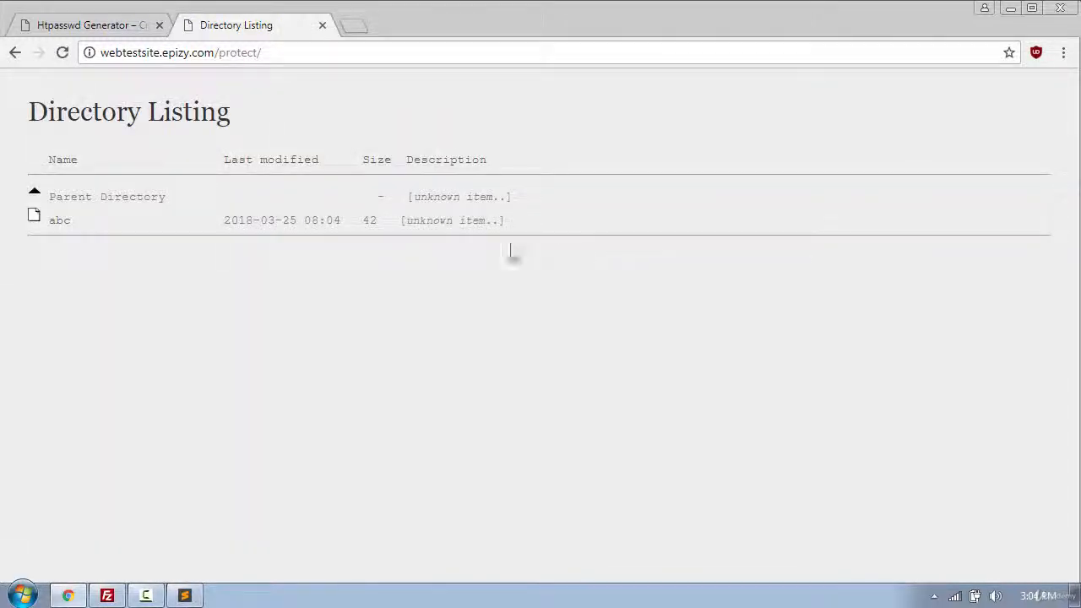
{"action": "mouse_move", "coordinate": [382, 254]}
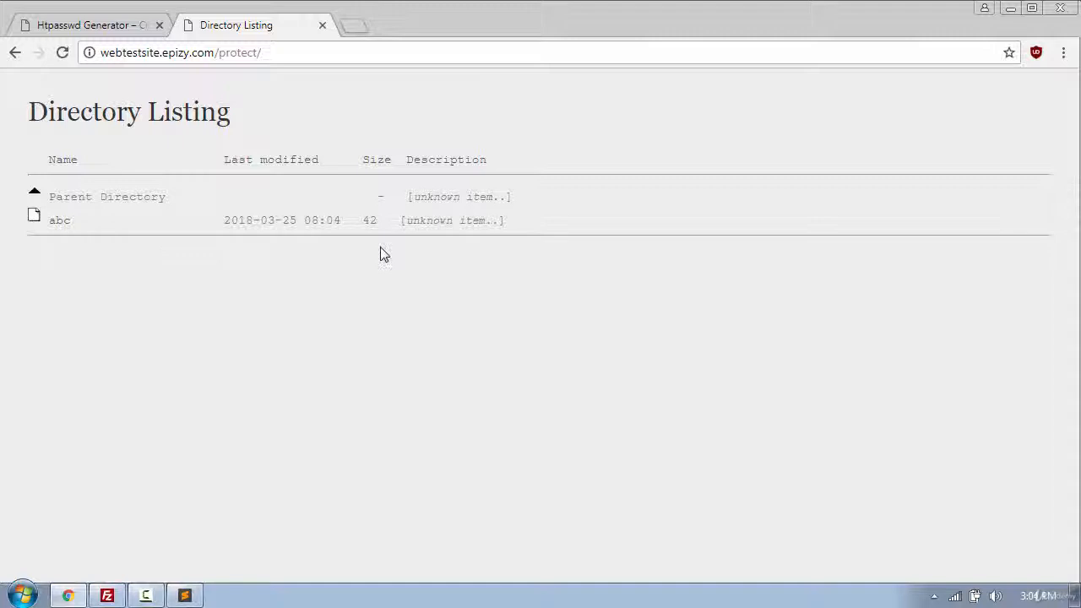
{"action": "mouse_move", "coordinate": [581, 257]}
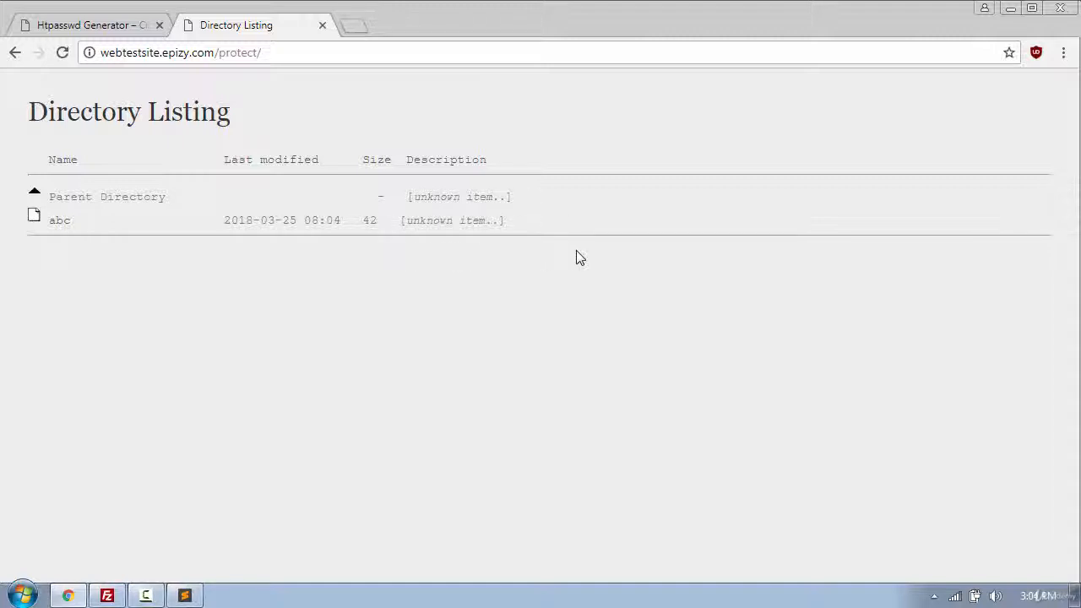